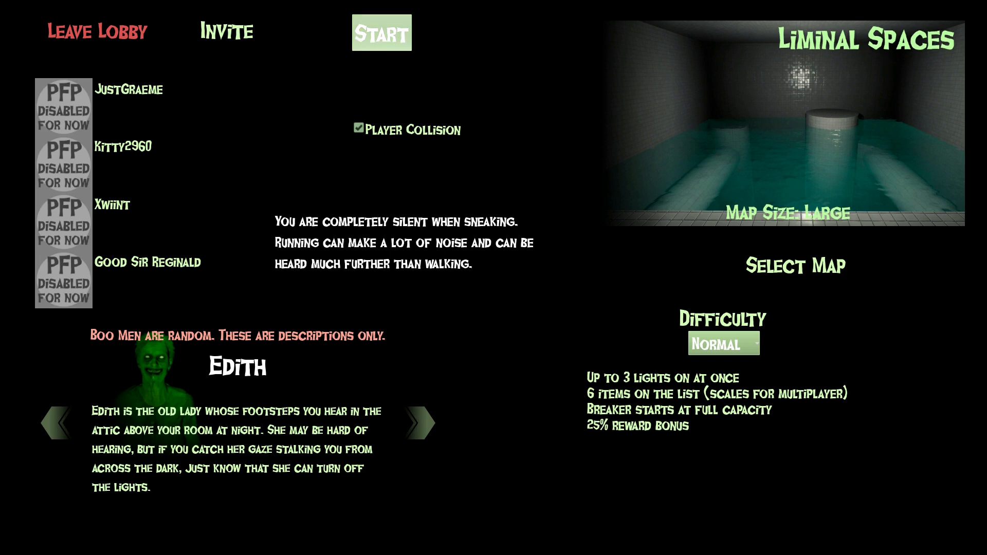
# Start the Liminal Spaces match on Normal difficulty with the four-player team.
pyautogui.click(381, 33)
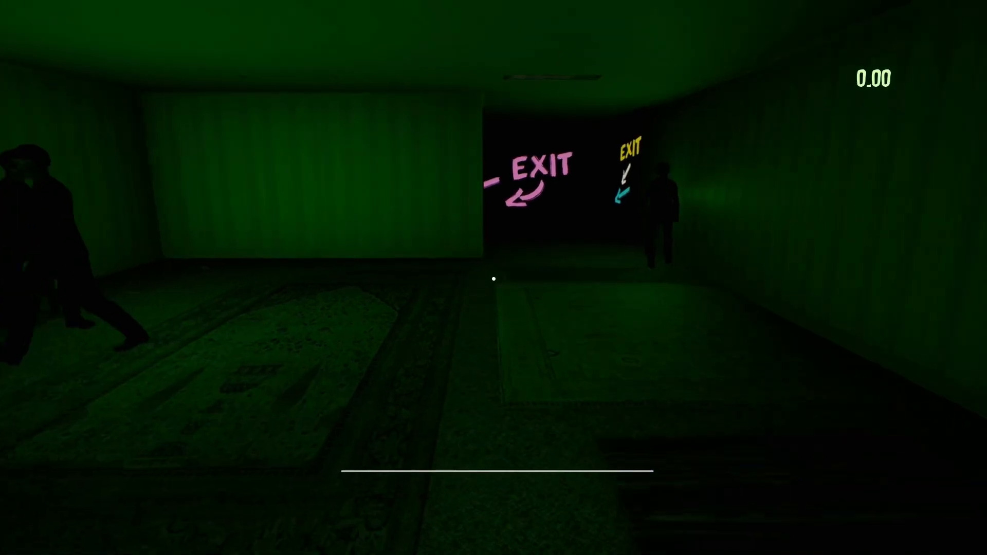
# Walk through the wallpapered hallways and changing rooms to a dark doorway.
pyautogui.press('w')
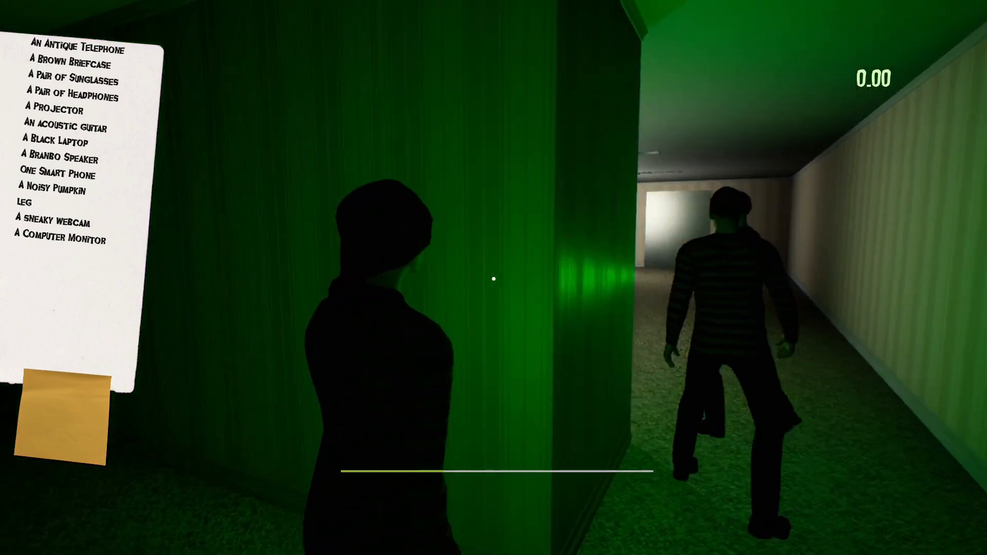
pyautogui.moveTo(494, 279)
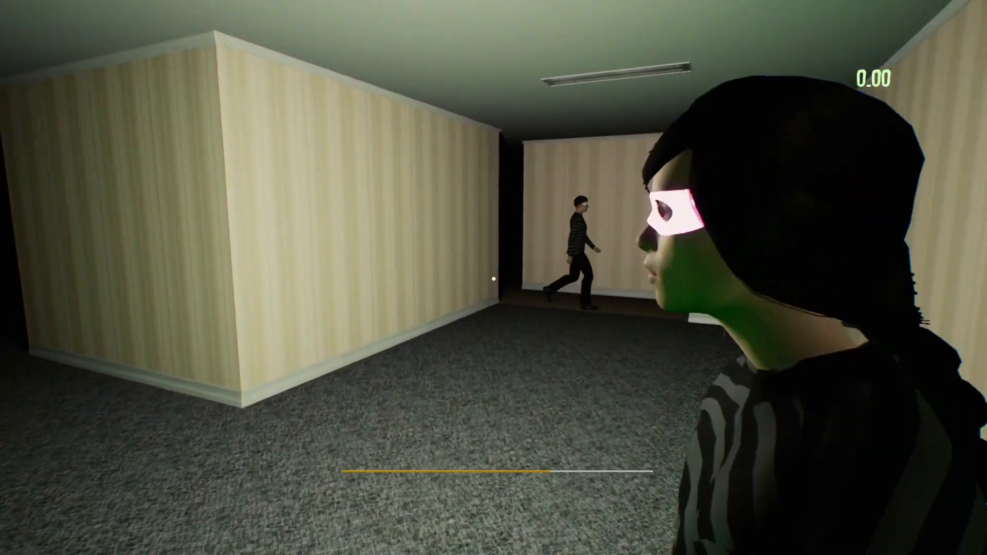
pyautogui.moveTo(494, 278)
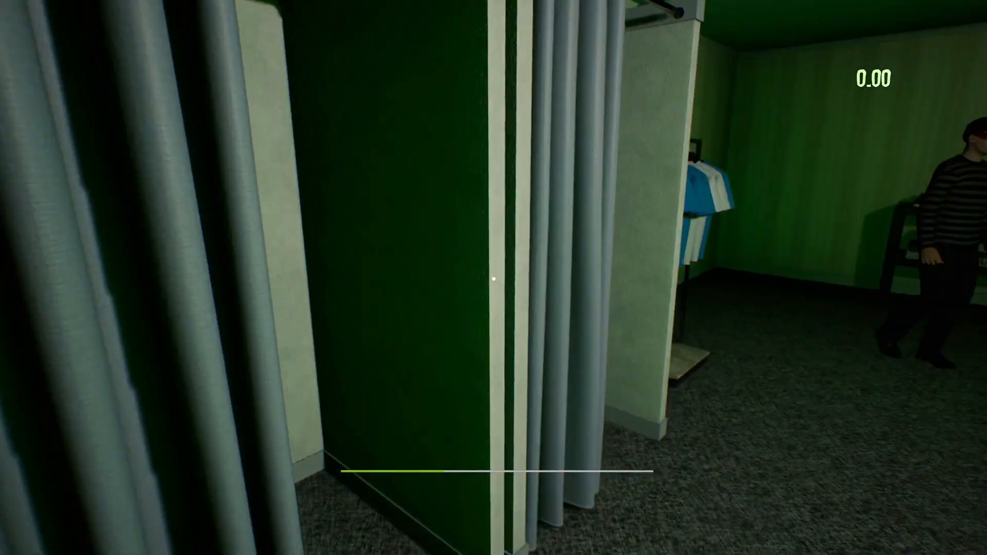
pyautogui.moveTo(493, 279)
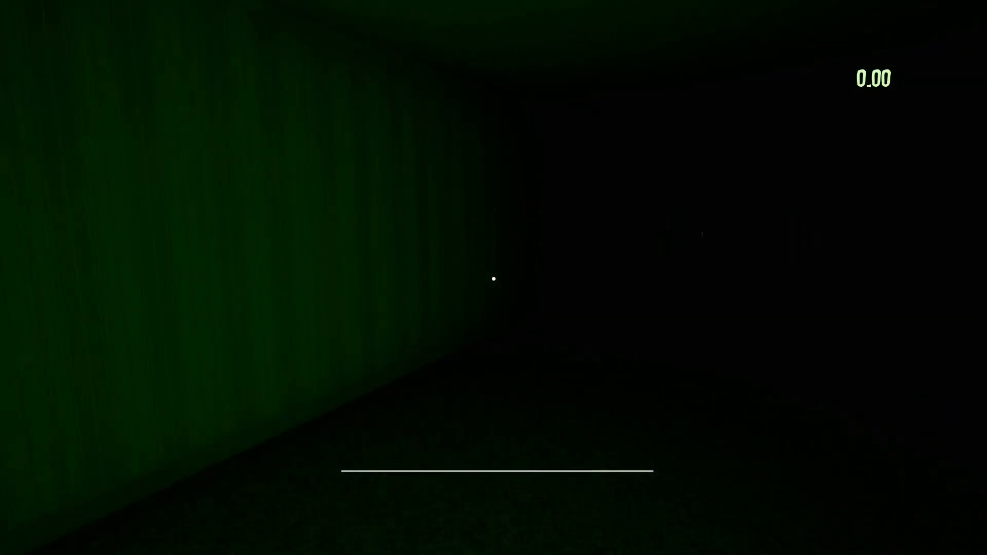
pyautogui.moveTo(493, 279)
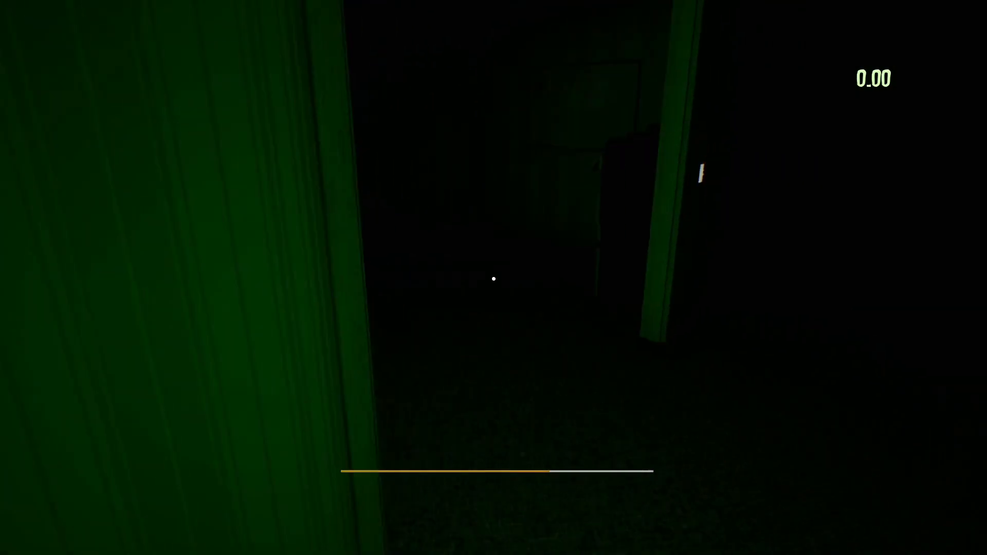
pyautogui.moveTo(493, 279)
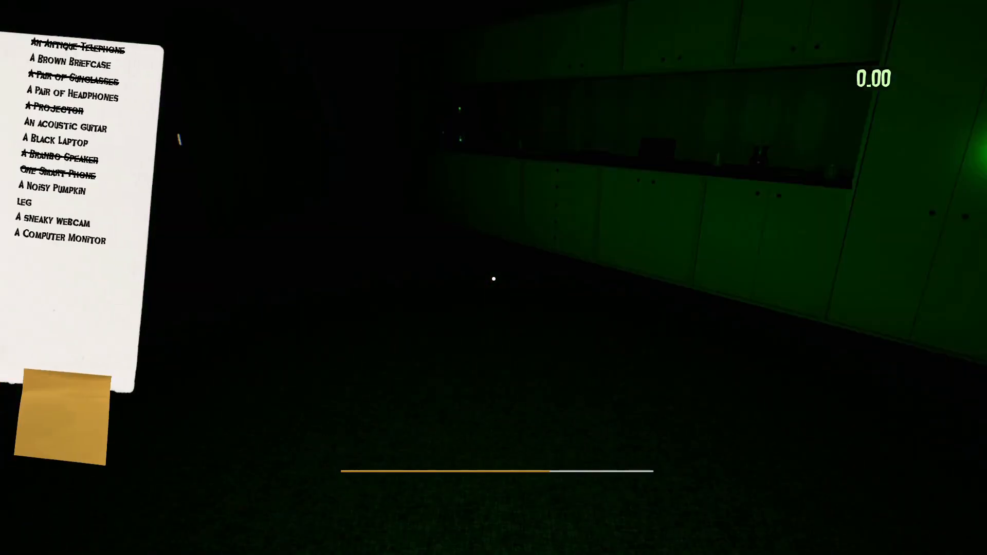
pyautogui.moveTo(494, 279)
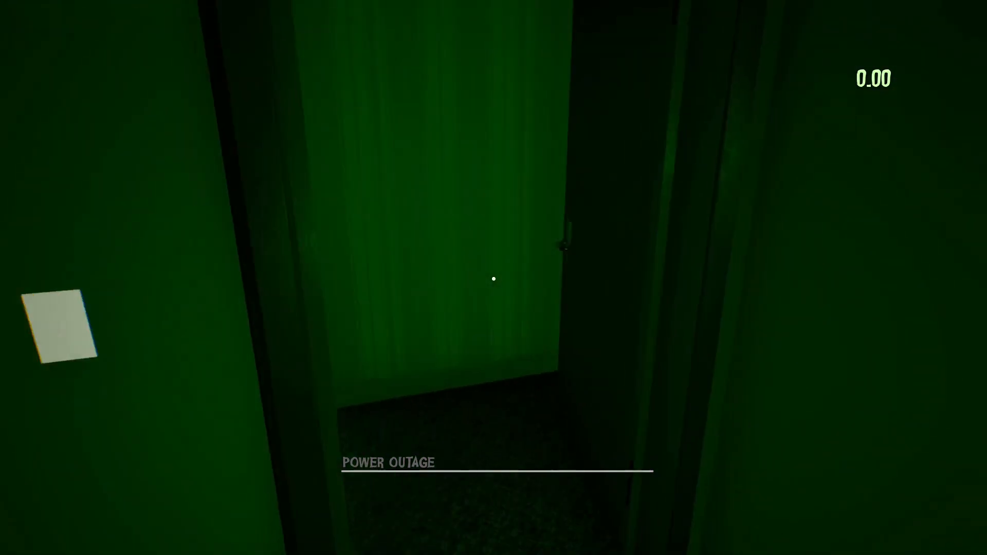
pyautogui.moveTo(494, 279)
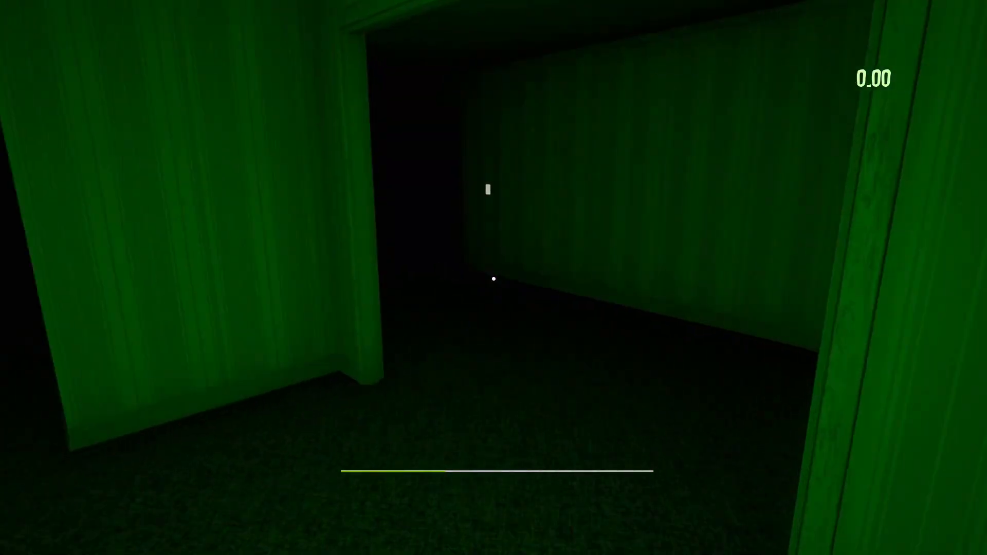
pyautogui.moveTo(494, 278)
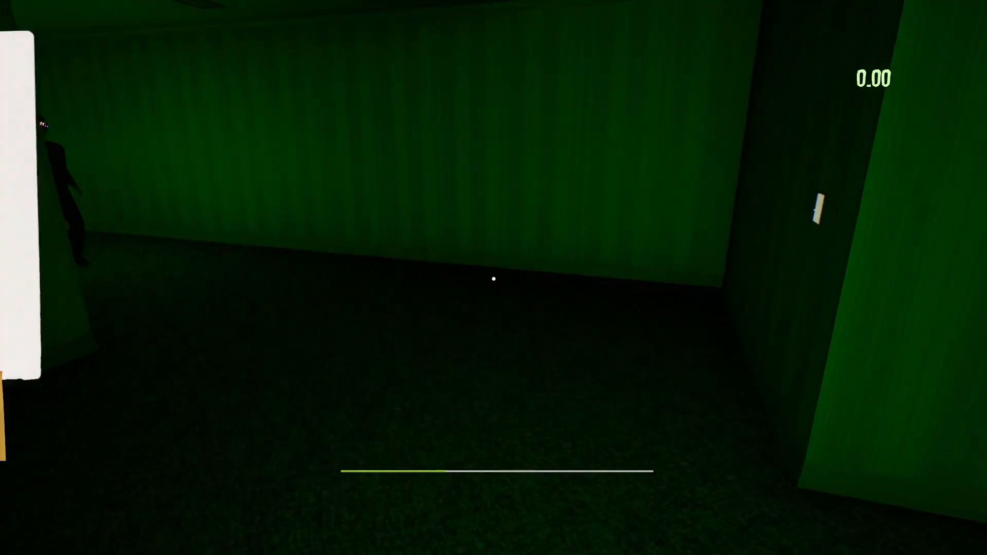
pyautogui.moveTo(494, 278)
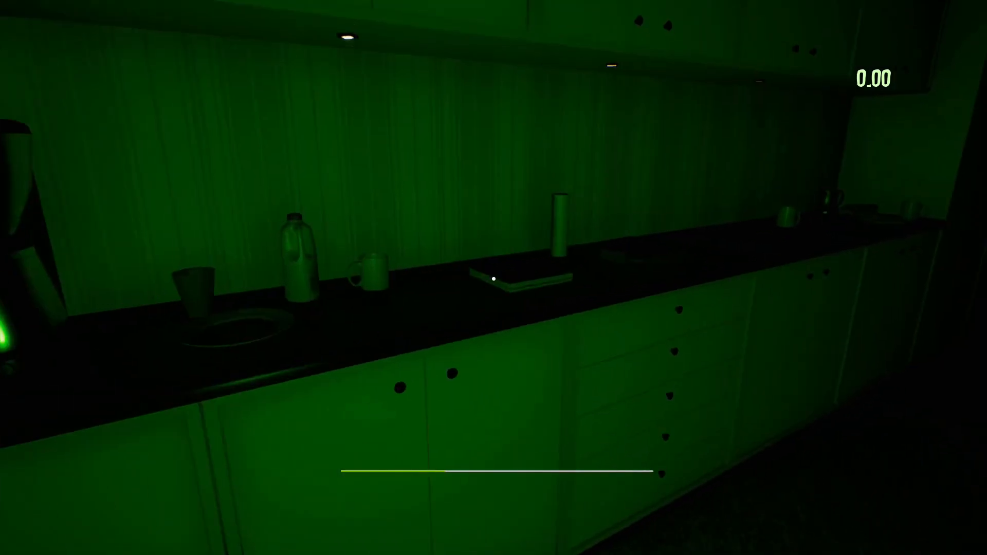
pyautogui.moveTo(494, 278)
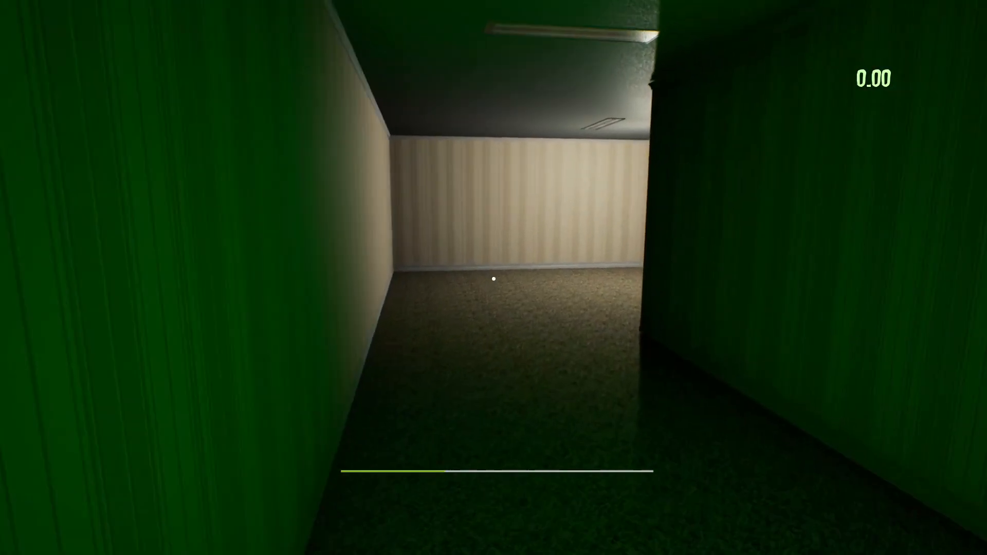
pyautogui.moveTo(494, 279)
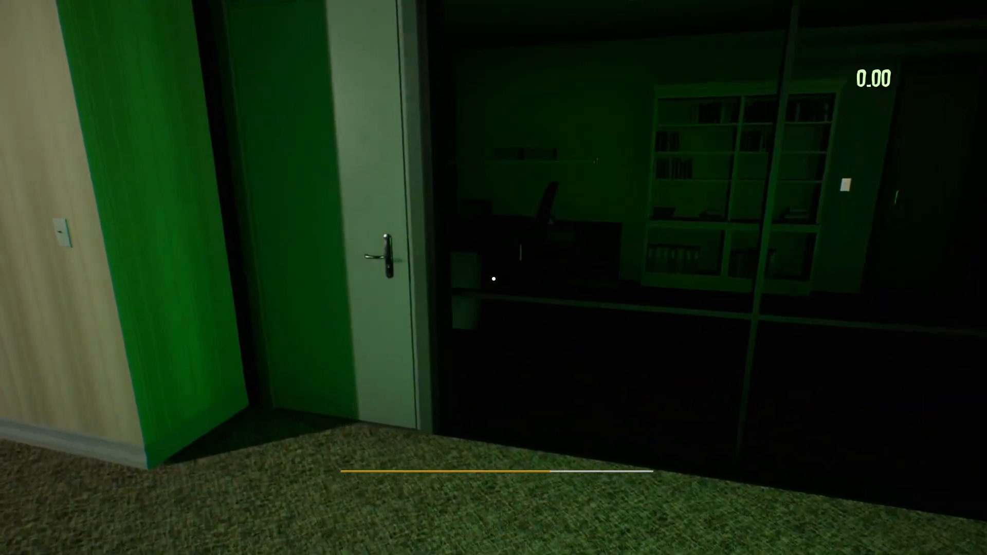
pyautogui.moveTo(493, 278)
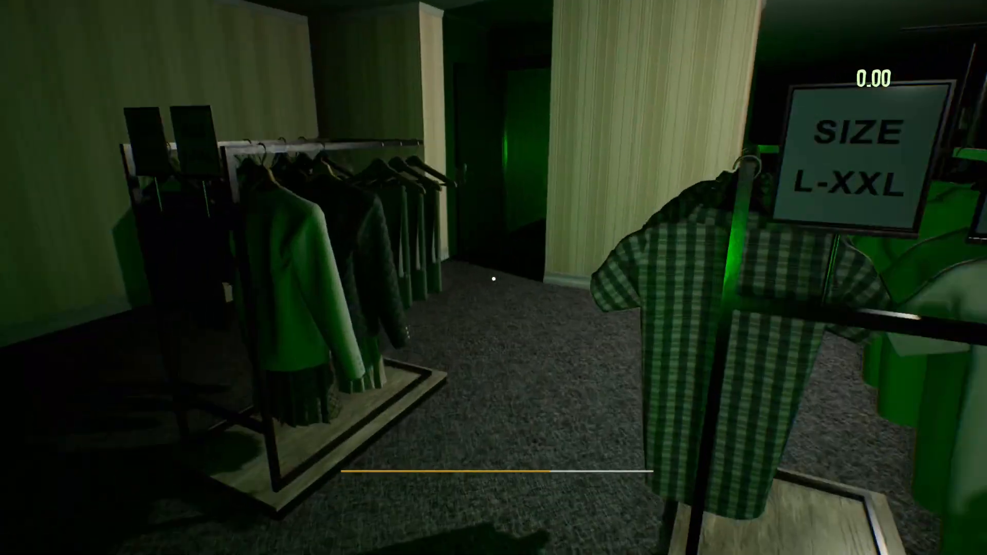
pyautogui.moveTo(494, 277)
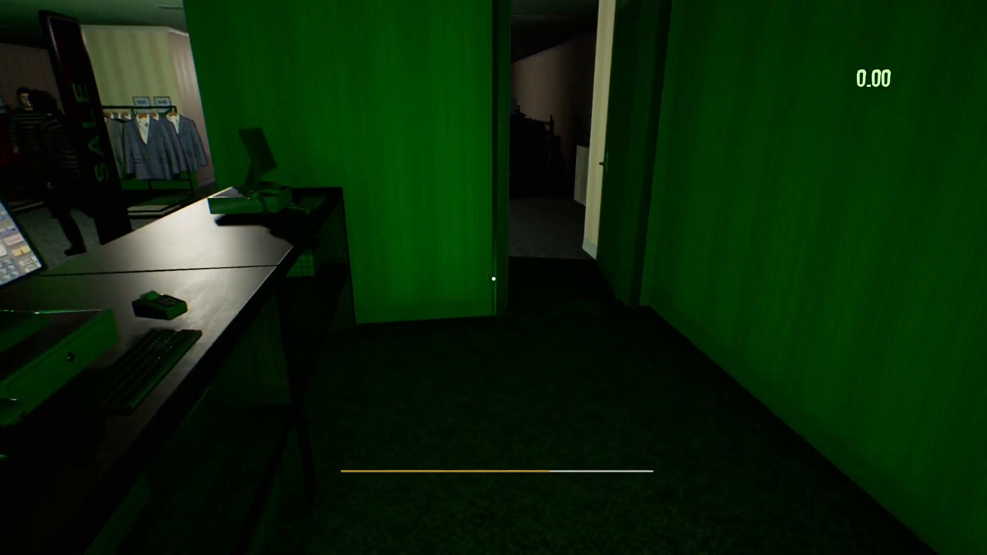
pyautogui.moveTo(494, 278)
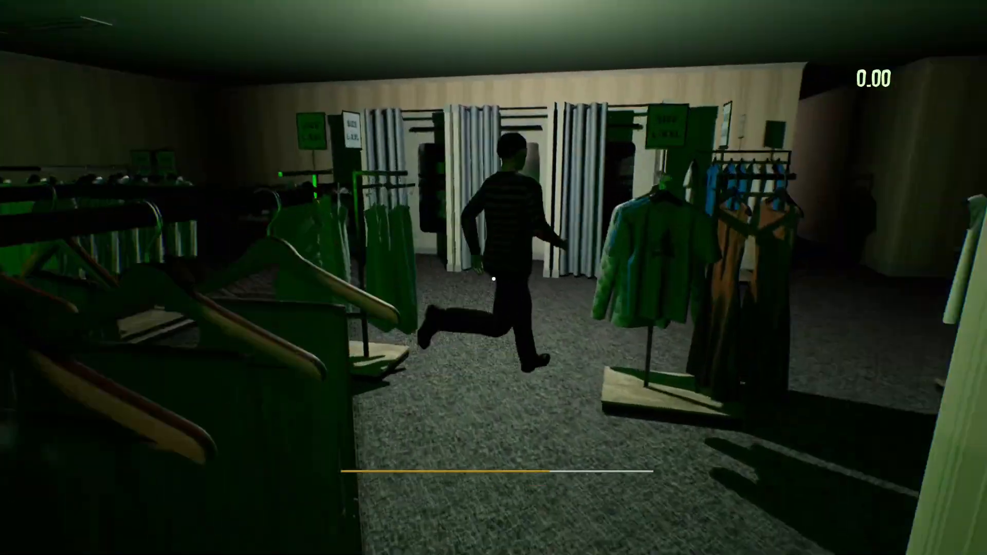
pyautogui.moveTo(494, 278)
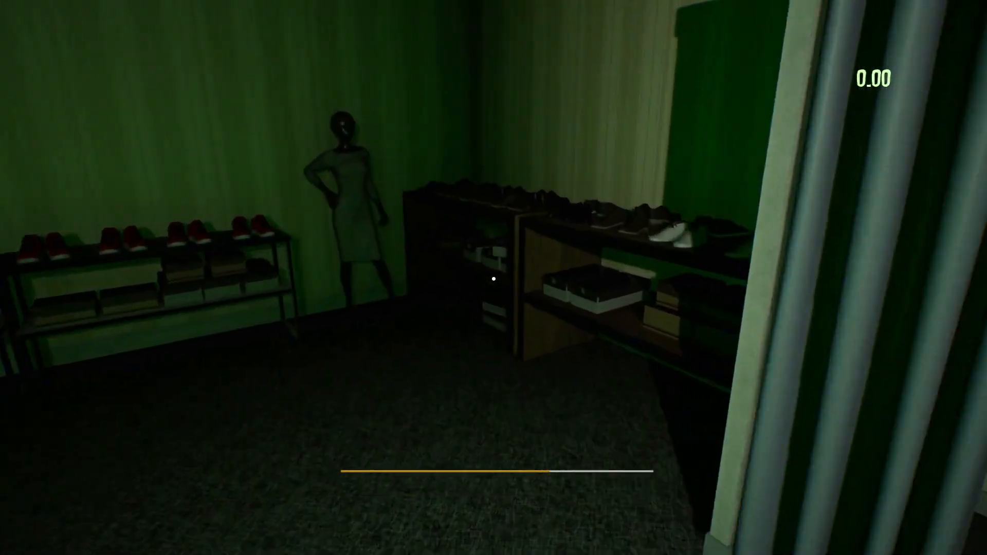
pyautogui.moveTo(493, 278)
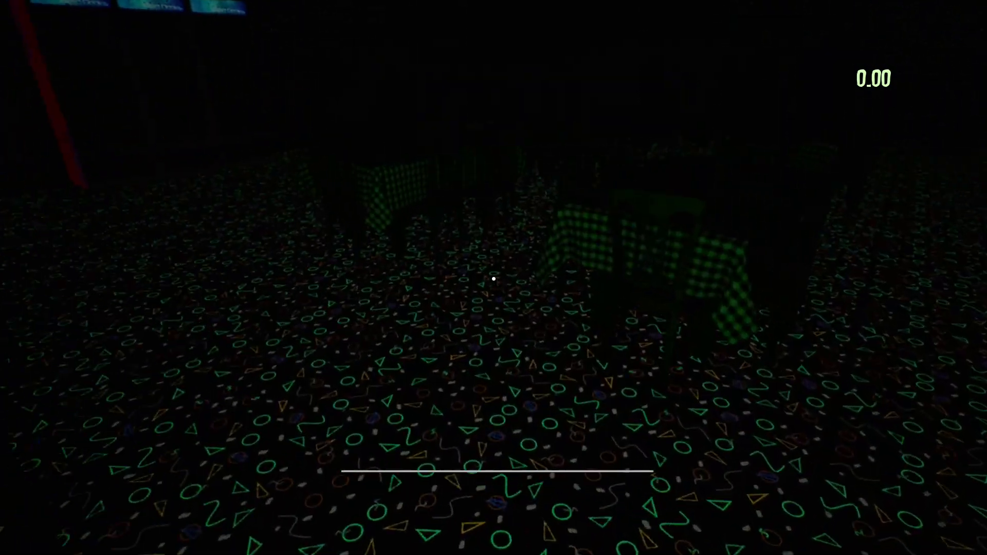
# Walk through the dark green-walled corridor toward the room with the EXIT sign.
pyautogui.hscroll(-3)
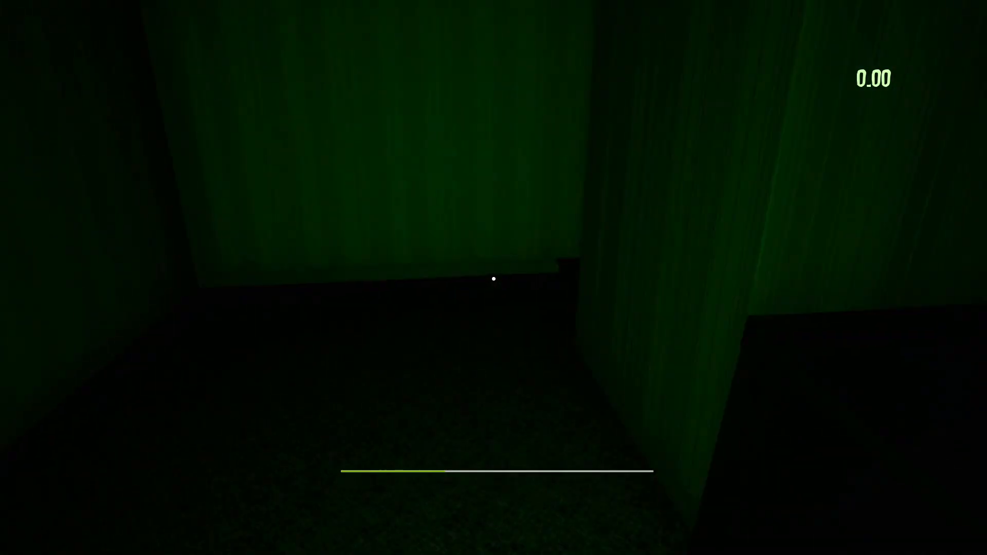
pyautogui.press('w')
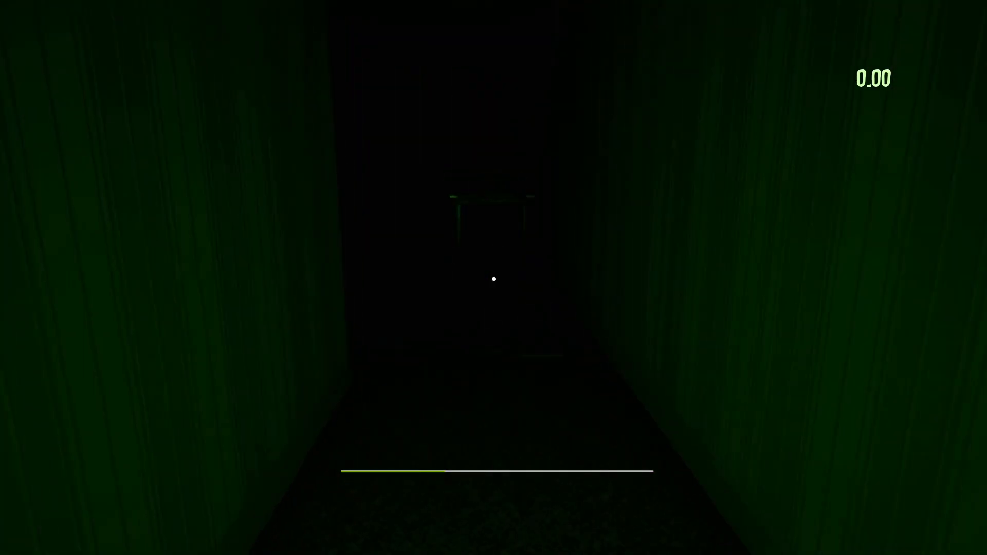
pyautogui.moveTo(493, 278)
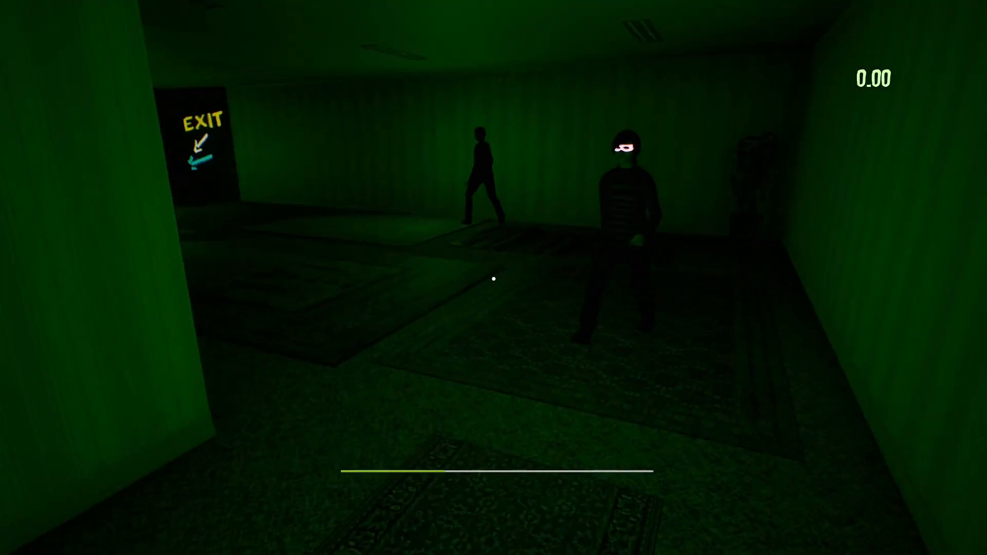
pyautogui.moveTo(494, 278)
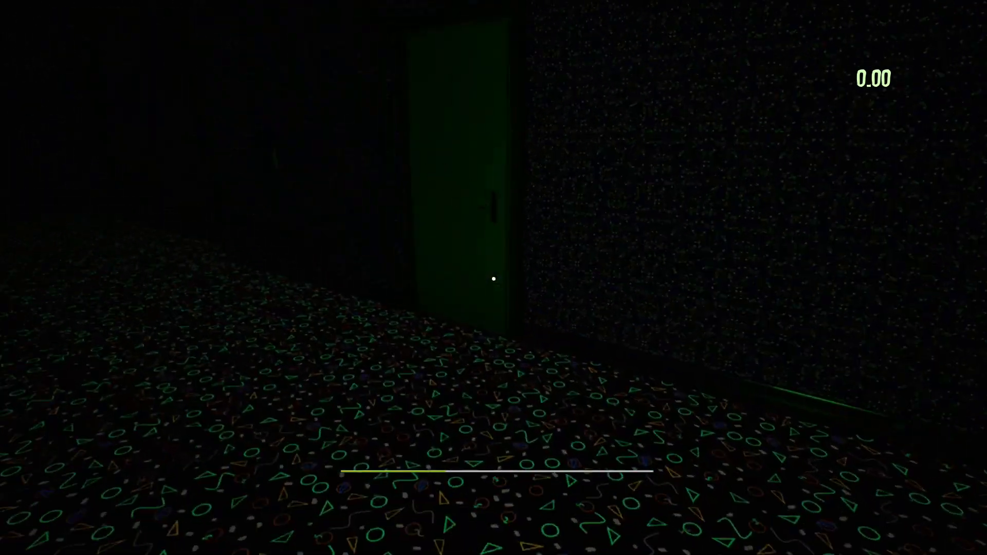
pyautogui.moveTo(494, 279)
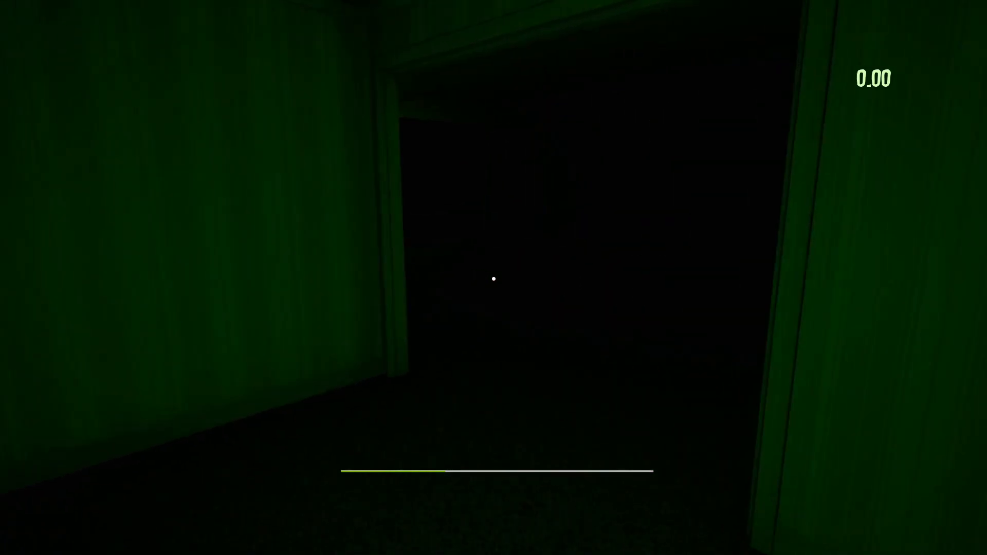
pyautogui.moveTo(493, 278)
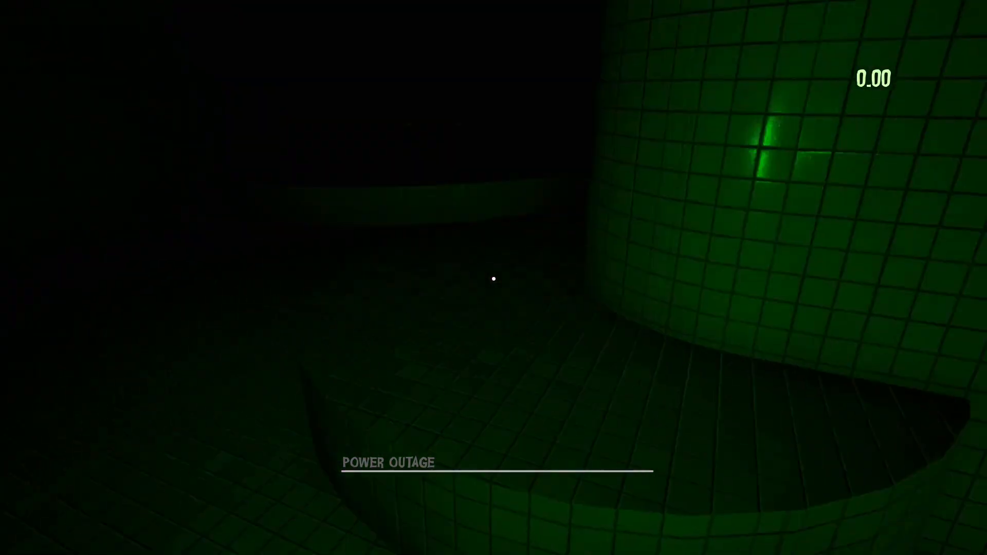
pyautogui.moveTo(494, 278)
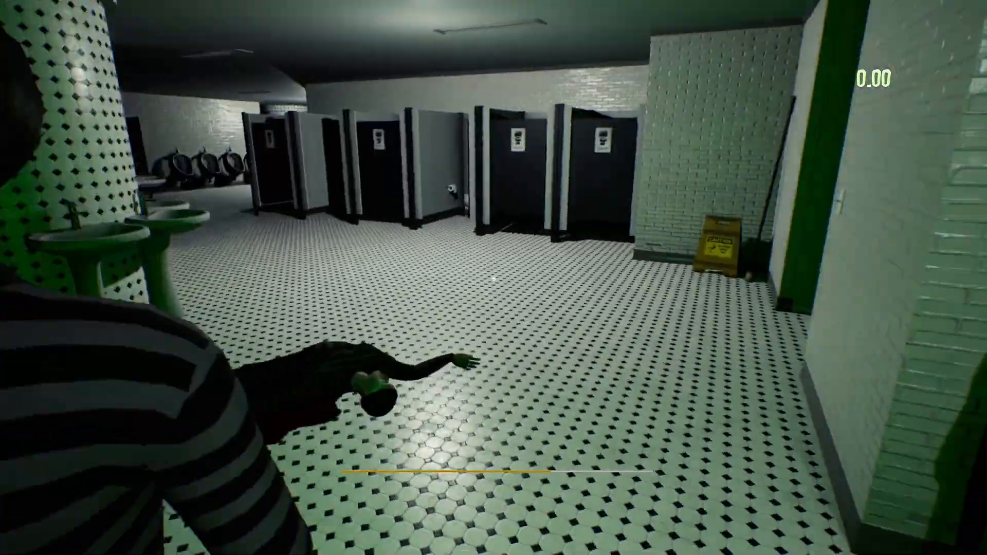
pyautogui.moveTo(493, 278)
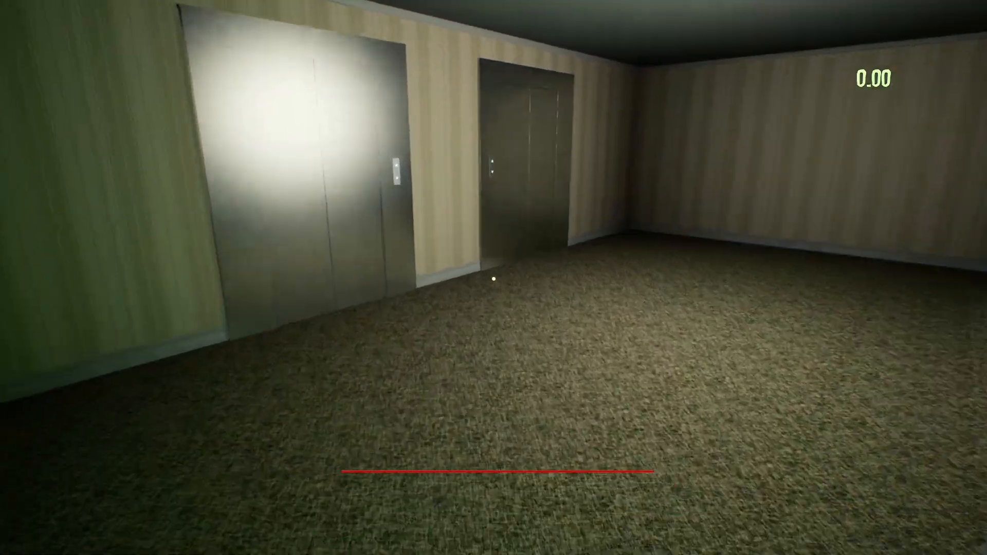
pyautogui.moveTo(494, 278)
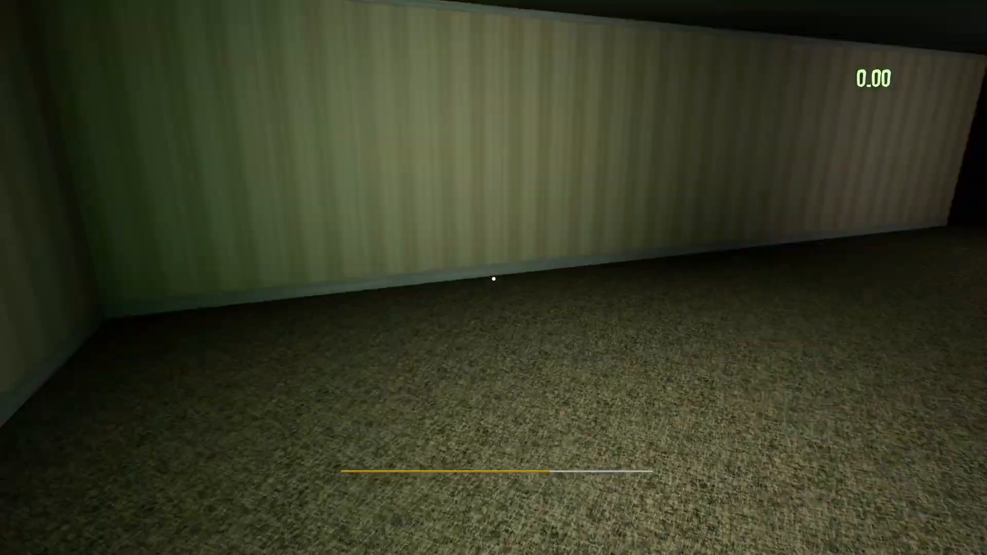
pyautogui.moveTo(493, 279)
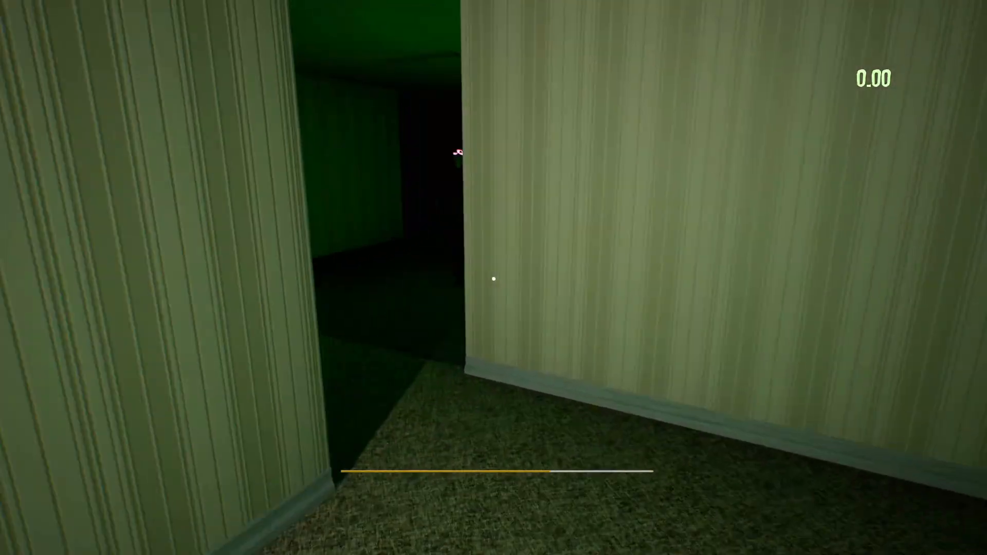